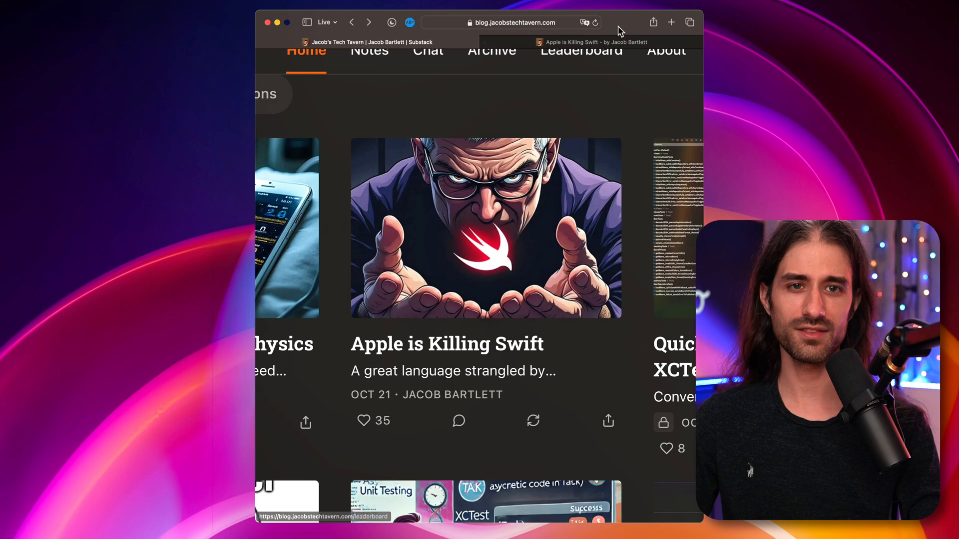
- Switch to the 'Apple is Killing Swift' article tab at its 'A Brief History of Swift' section
click(447, 344)
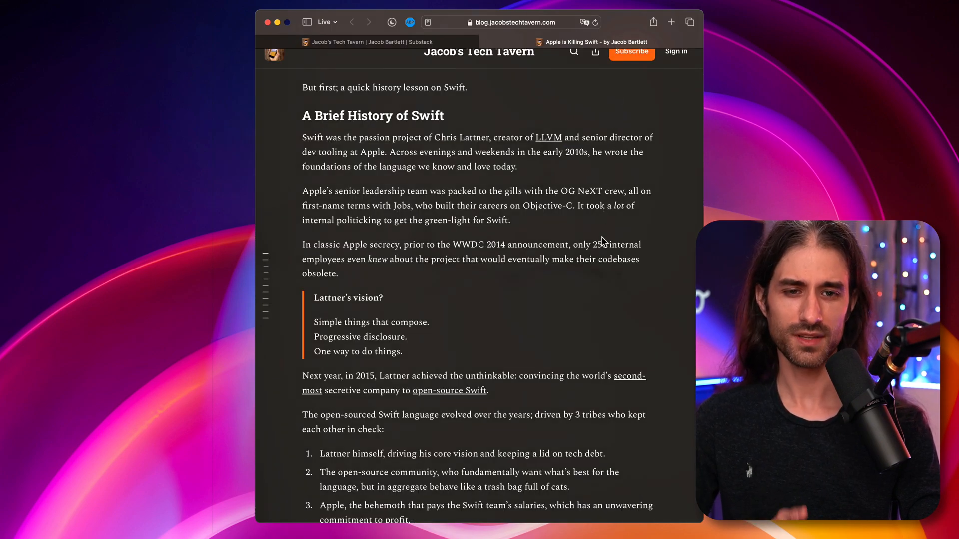
mouse_move(623, 312)
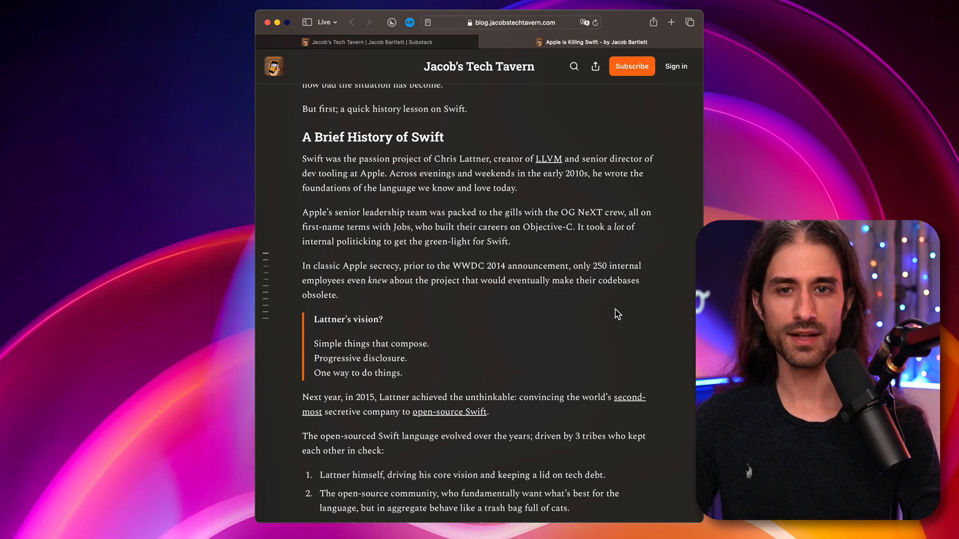
- Scroll past the Lattner quote to the 'JUST ONE MORE KEYWORD BRO' embedded post
scroll(down, 3)
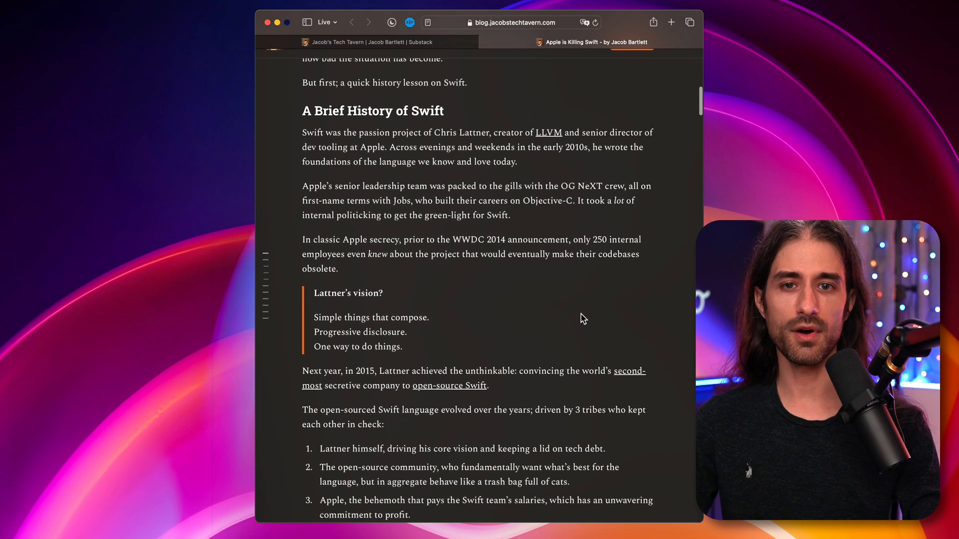
scroll(down, 3)
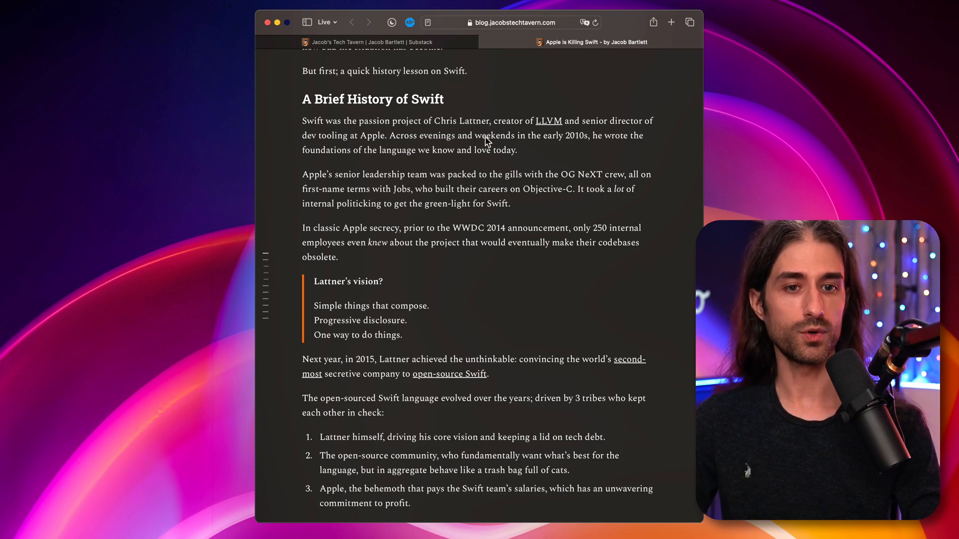
mouse_move(540, 281)
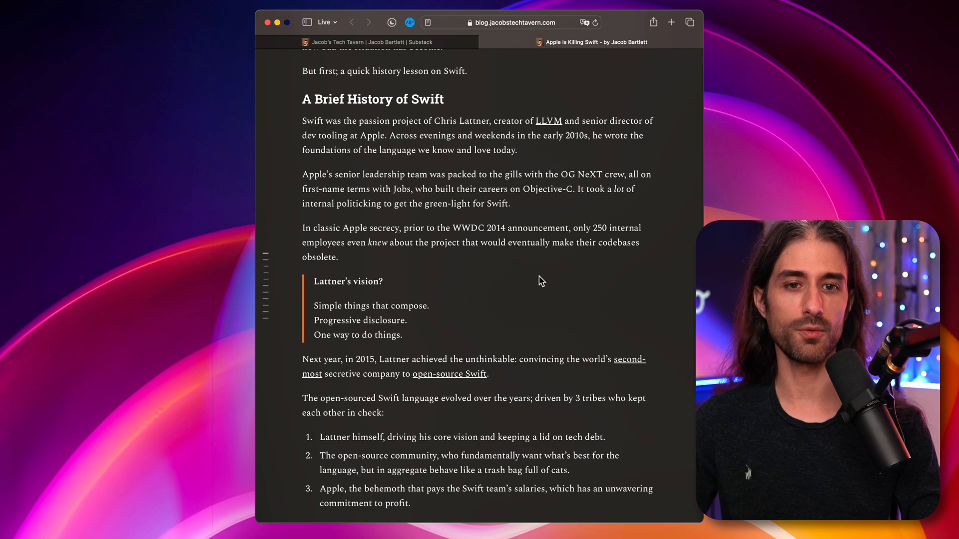
scroll(down, 3)
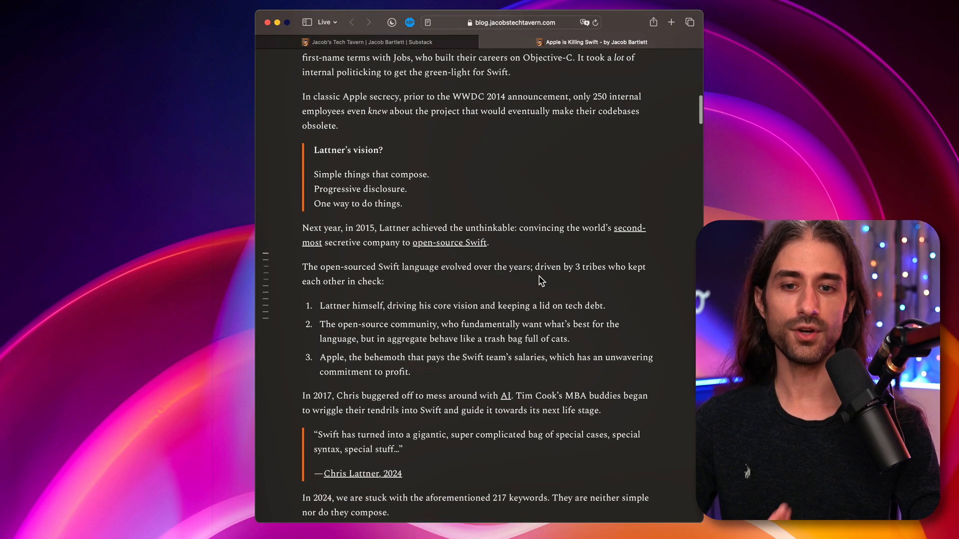
scroll(down, 3)
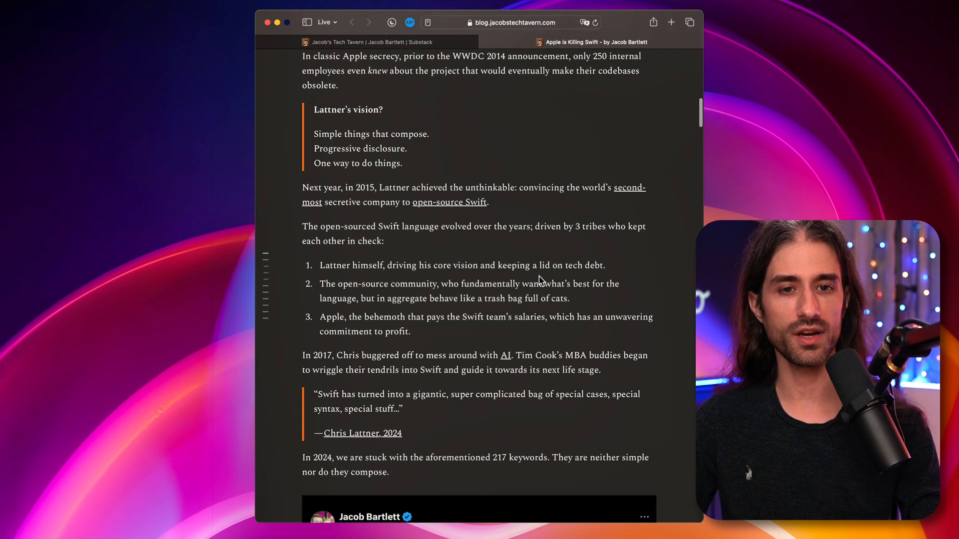
scroll(down, 3)
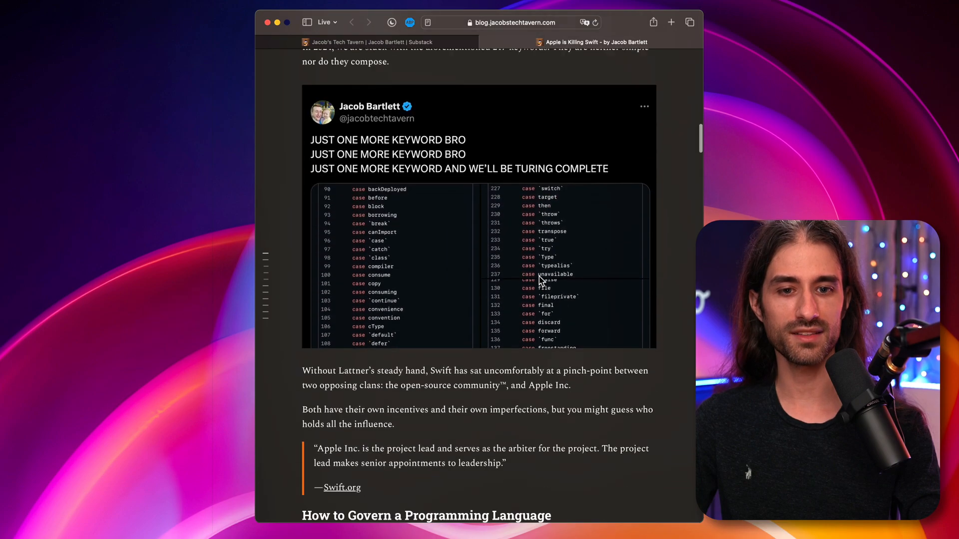
scroll(down, 3)
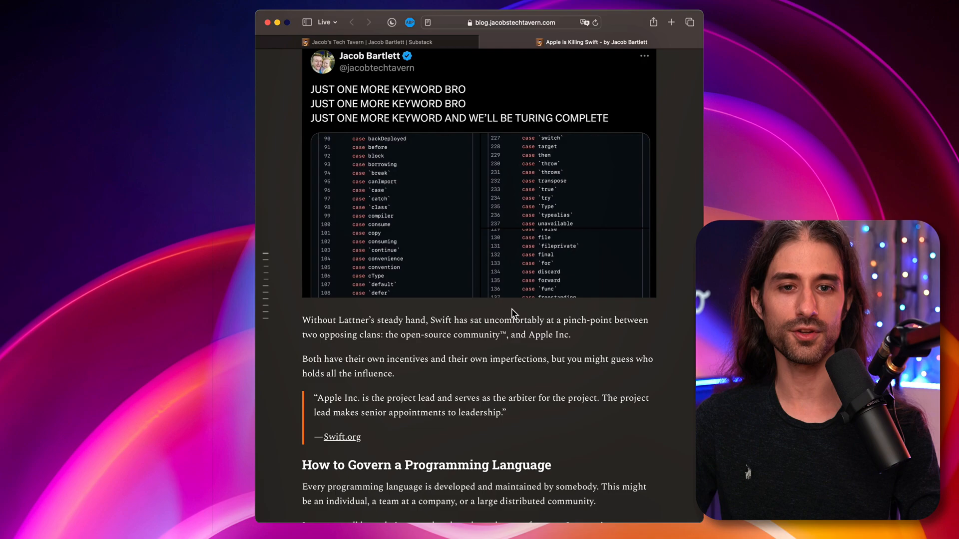
- Scroll through the Python, Rust and Kotlin governance sections to the Incentives heading
scroll(down, 3)
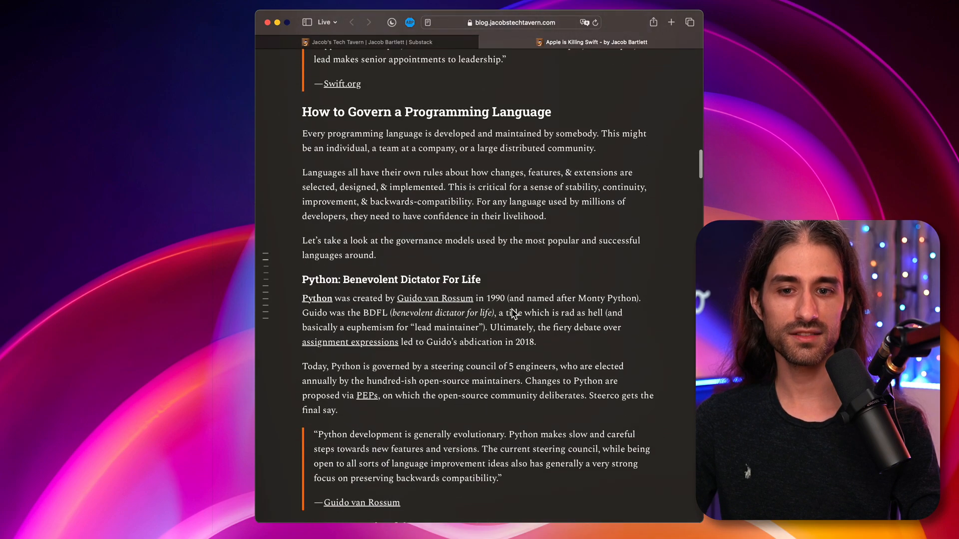
scroll(down, 3)
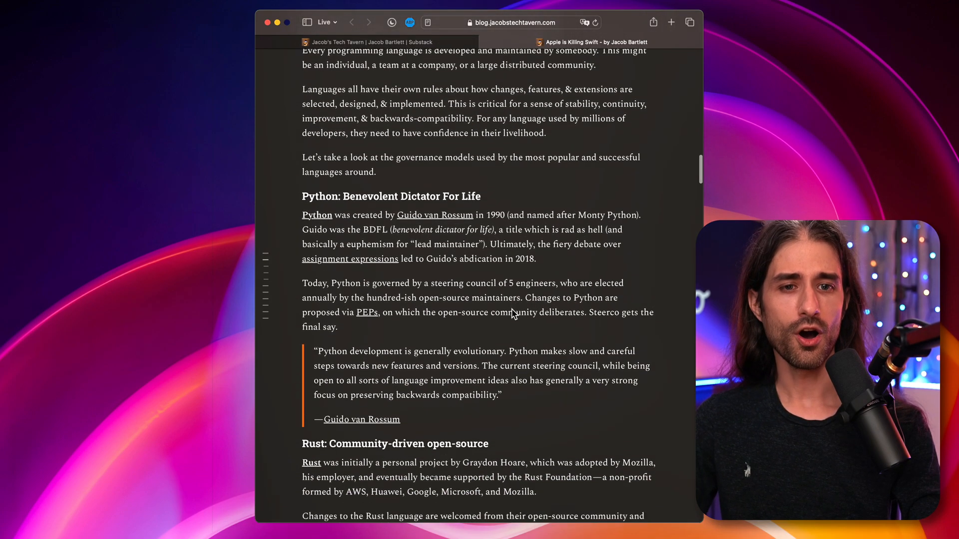
scroll(down, 3)
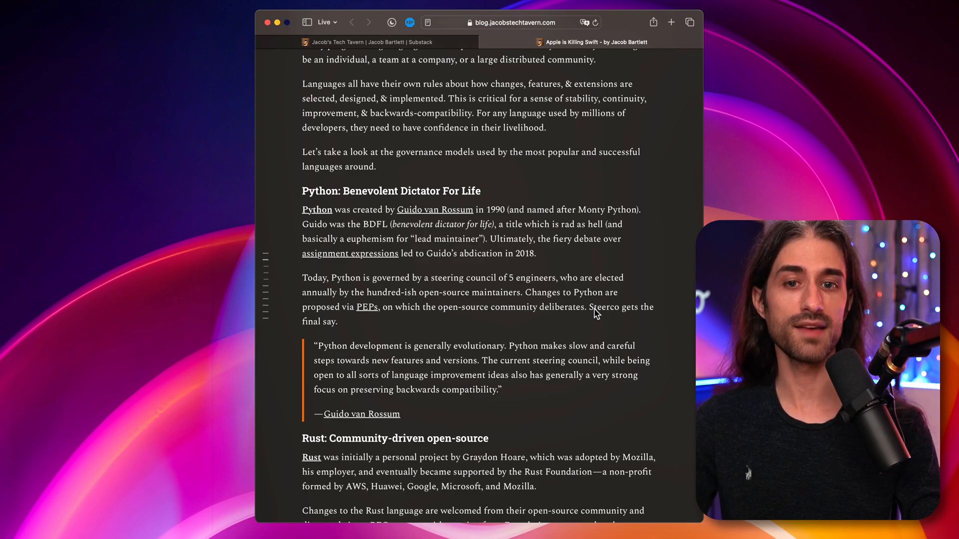
scroll(down, 3)
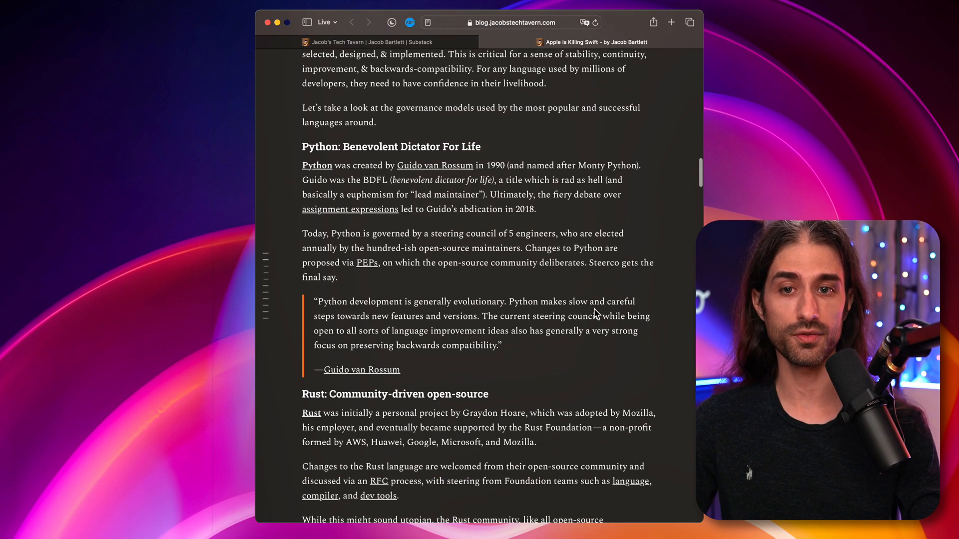
scroll(down, 3)
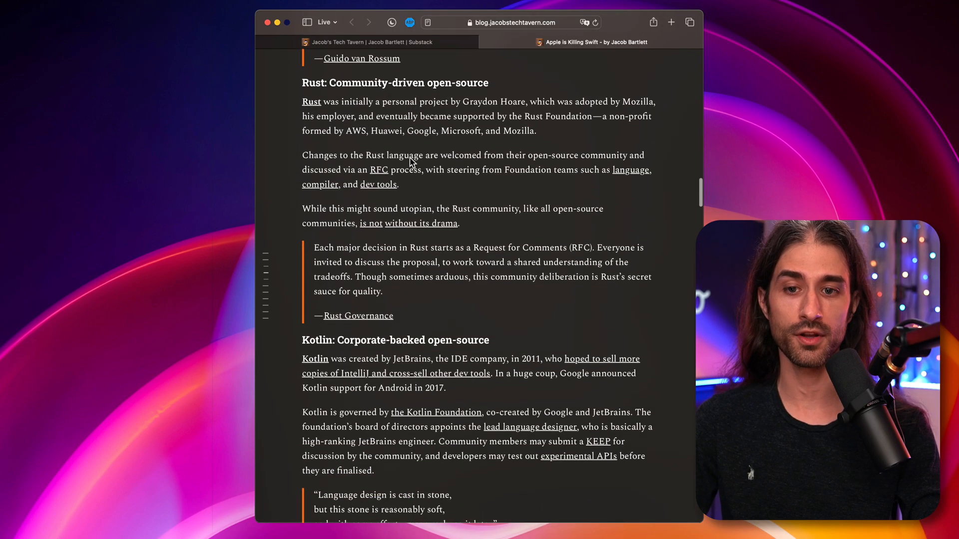
scroll(down, 3)
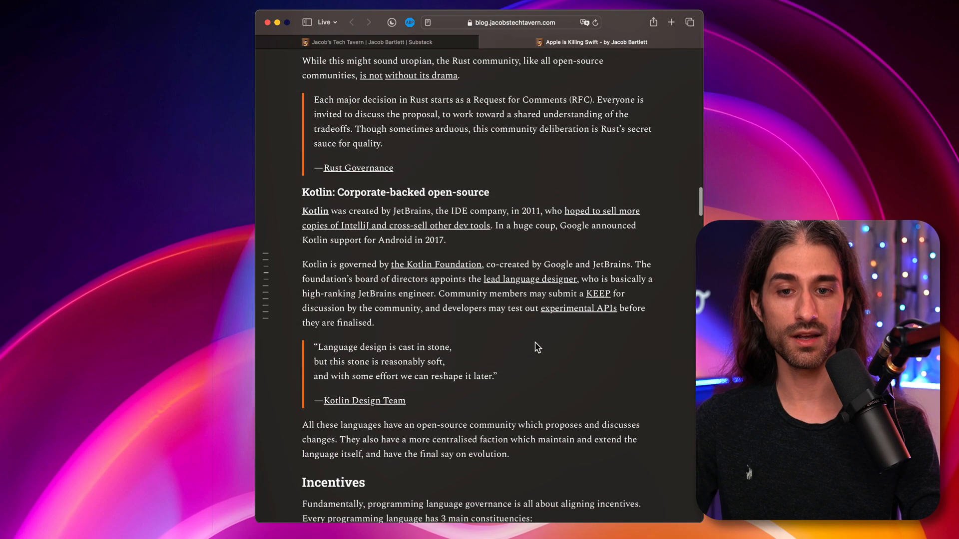
scroll(down, 3)
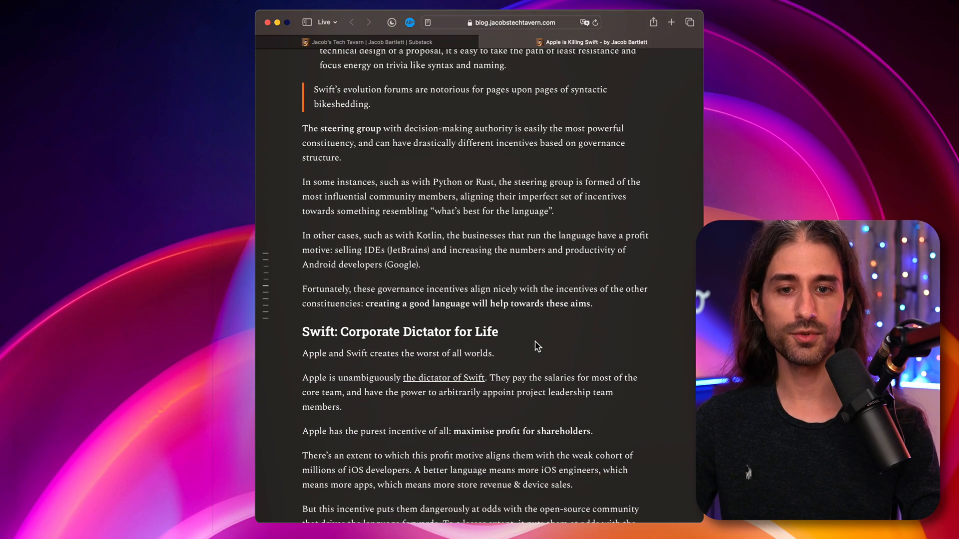
- Scroll past 'Swift: Corporate Dictator for Life' to the Swift 5.1 and Concurrency Manifesto passages
scroll(down, 3)
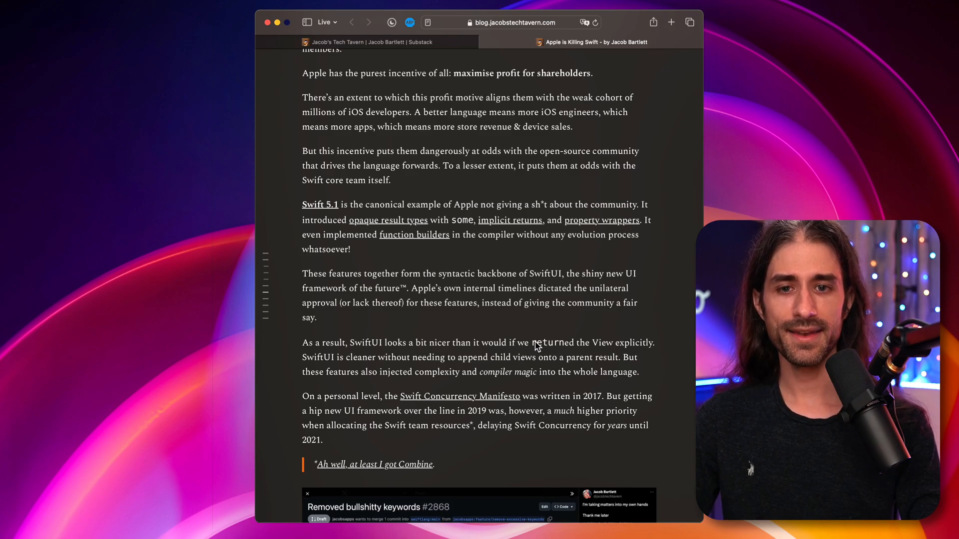
mouse_move(654, 272)
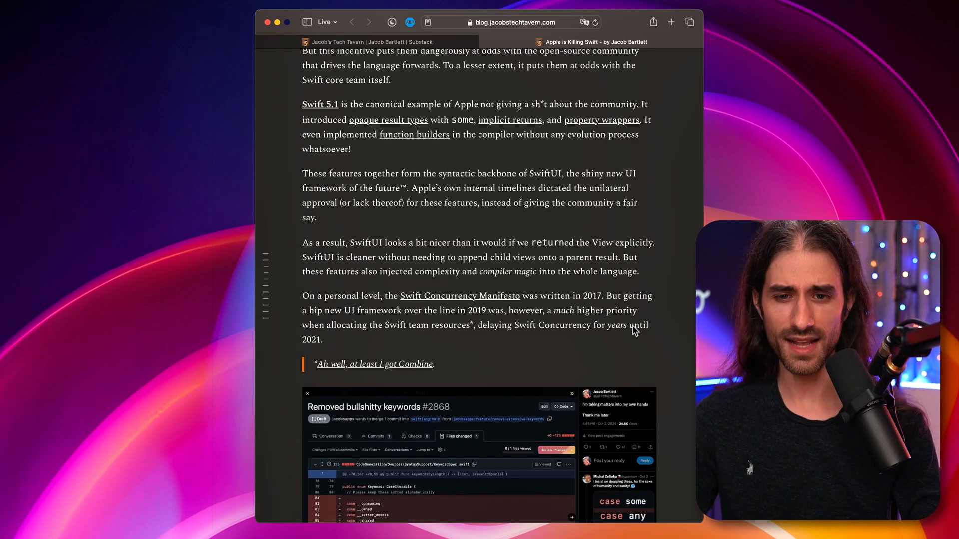
- Scroll through Lattner's Legacy and the Tech Debt & Compilers tweets
scroll(down, 3)
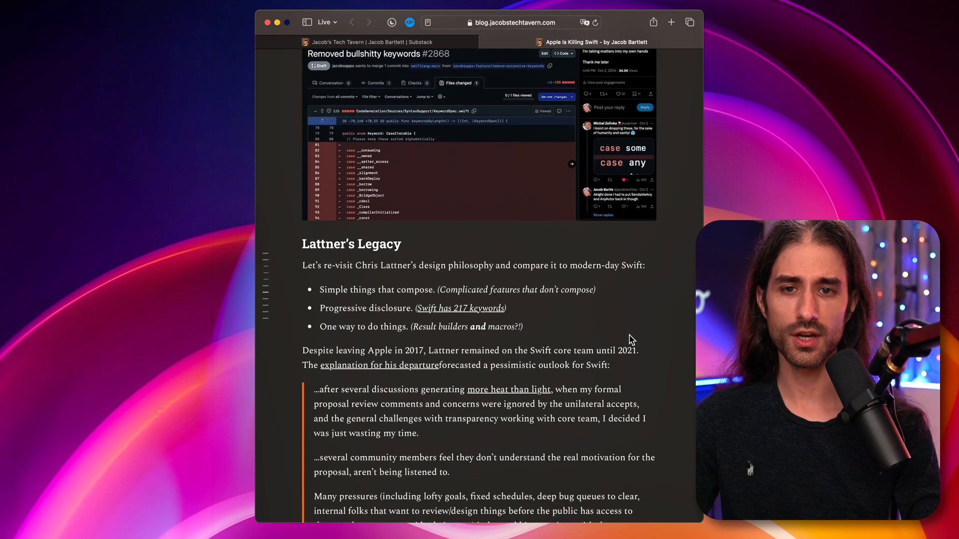
scroll(down, 3)
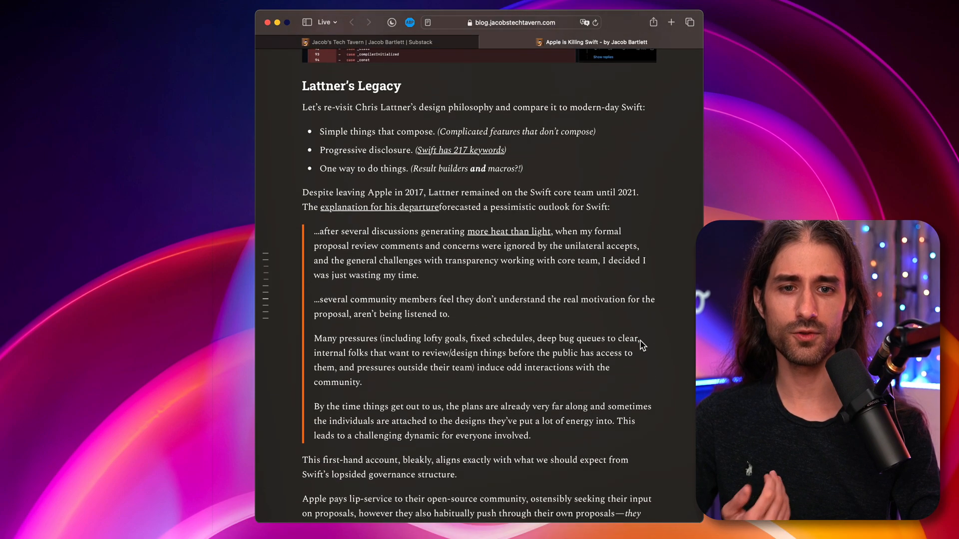
scroll(down, 3)
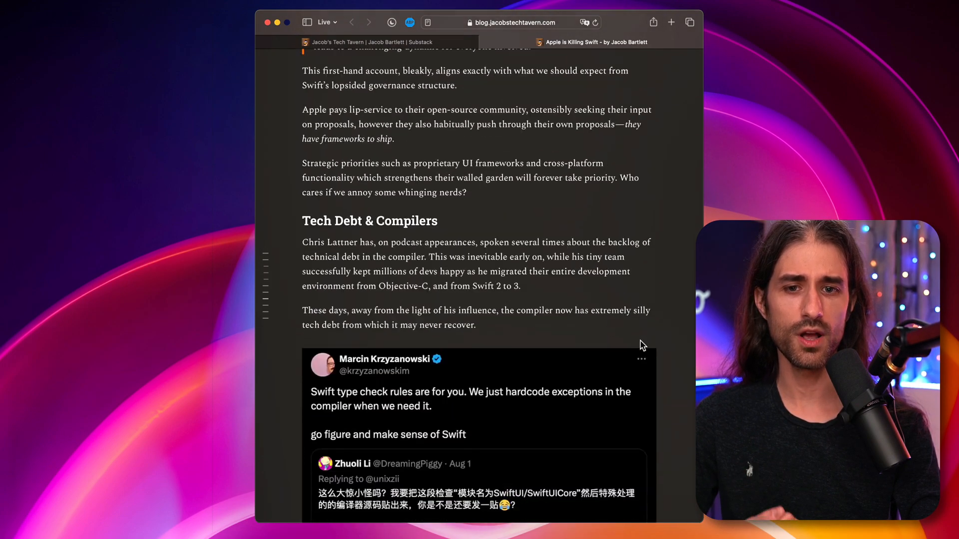
scroll(down, 3)
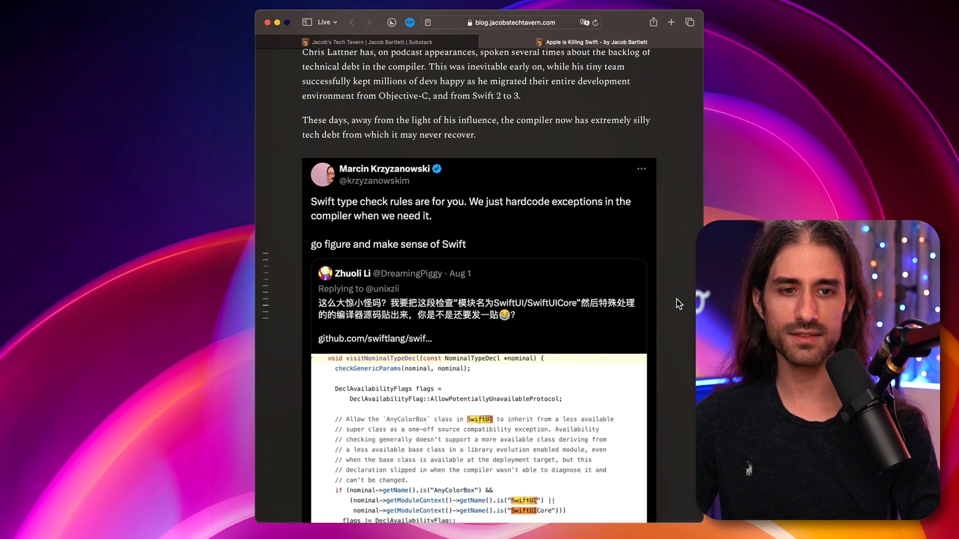
scroll(down, 3)
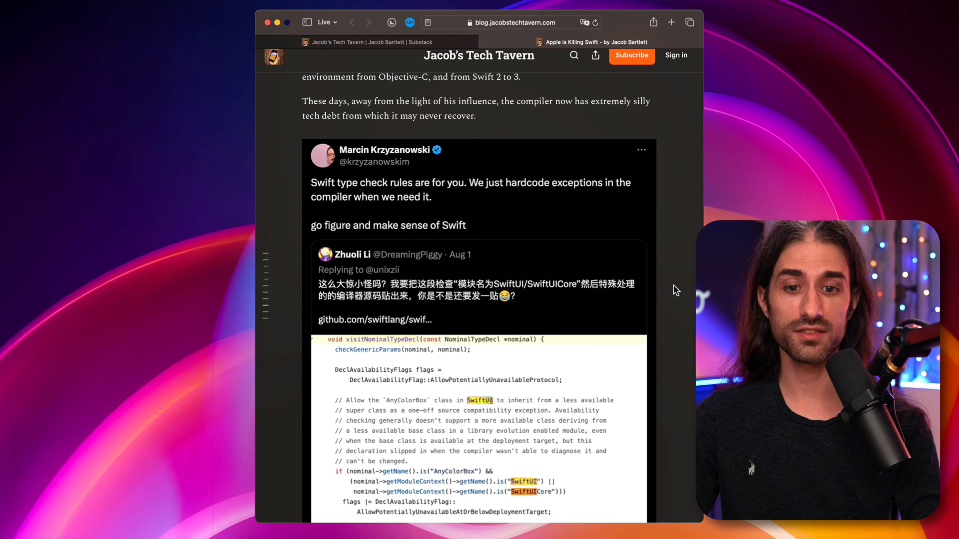
- Scroll on to the 'Apple: Bastards?' and 'Is there Hope for Swift?' sections
scroll(down, 3)
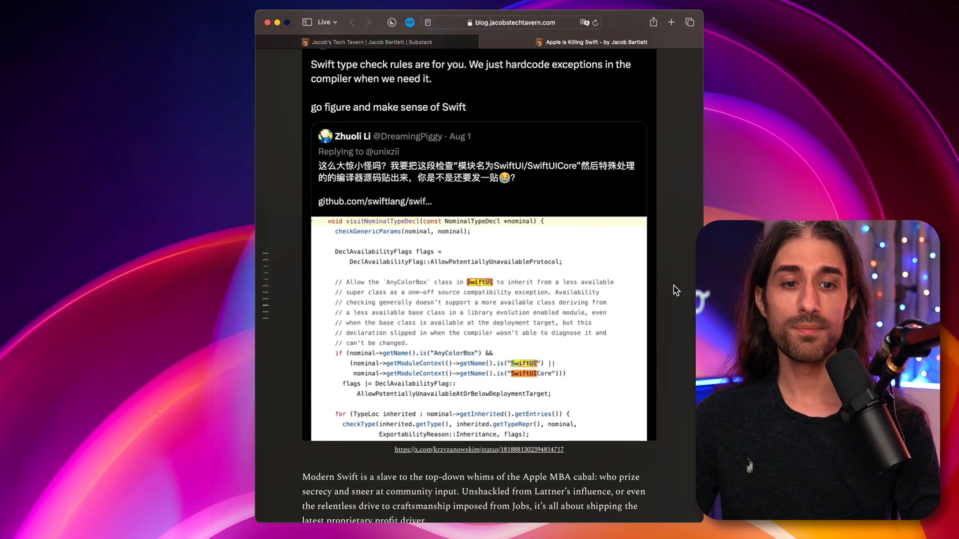
scroll(down, 3)
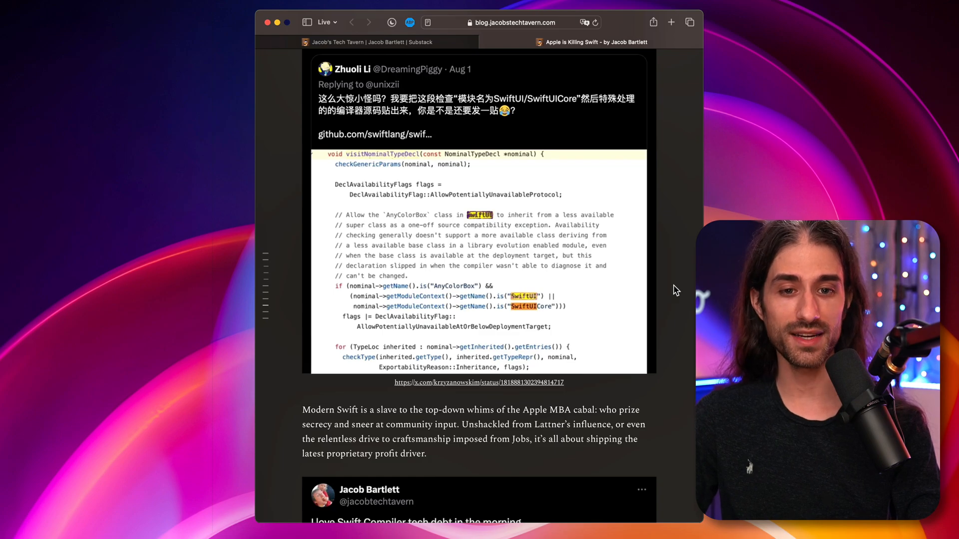
scroll(down, 3)
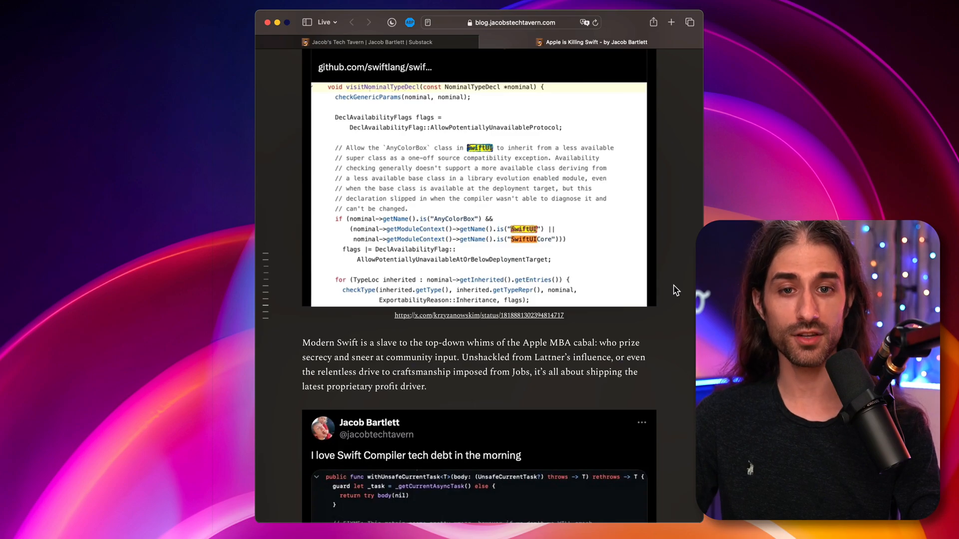
scroll(down, 3)
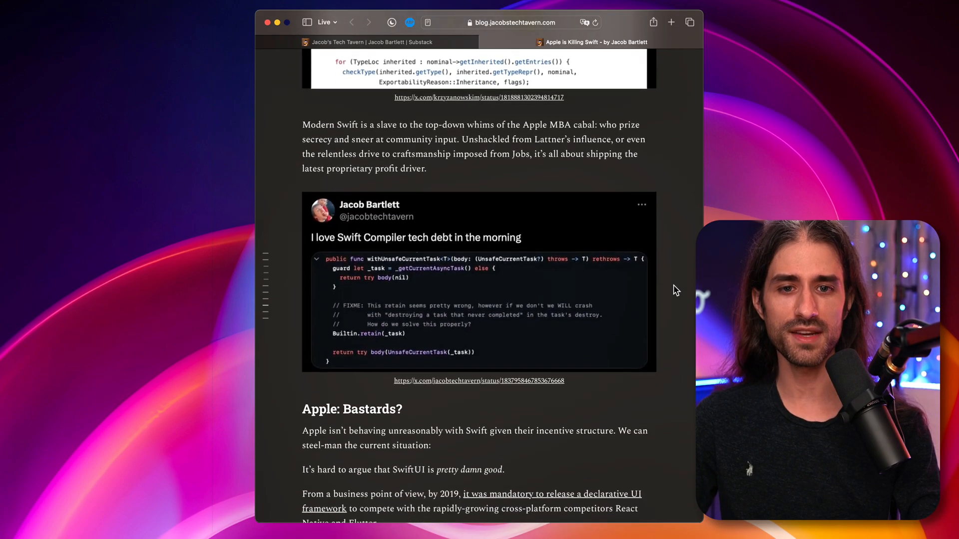
scroll(down, 3)
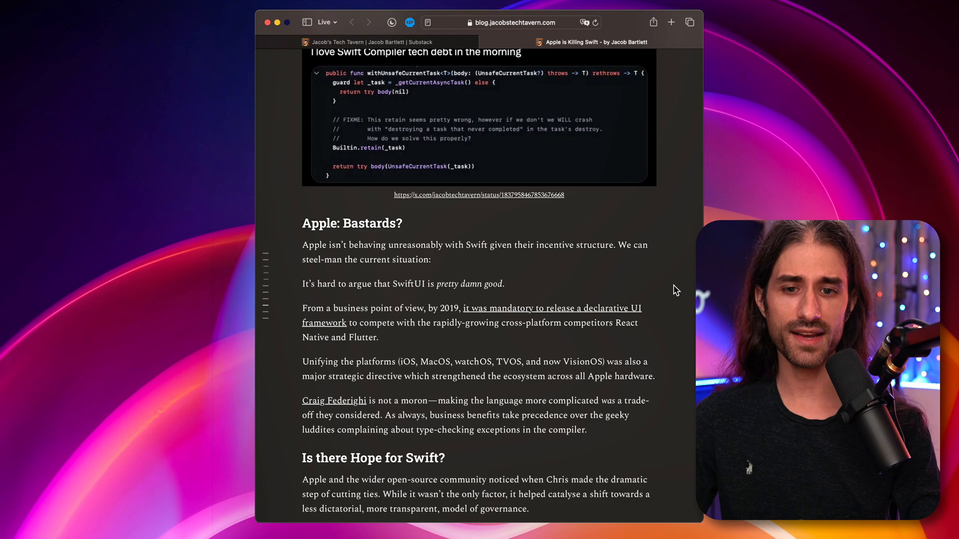
scroll(down, 3)
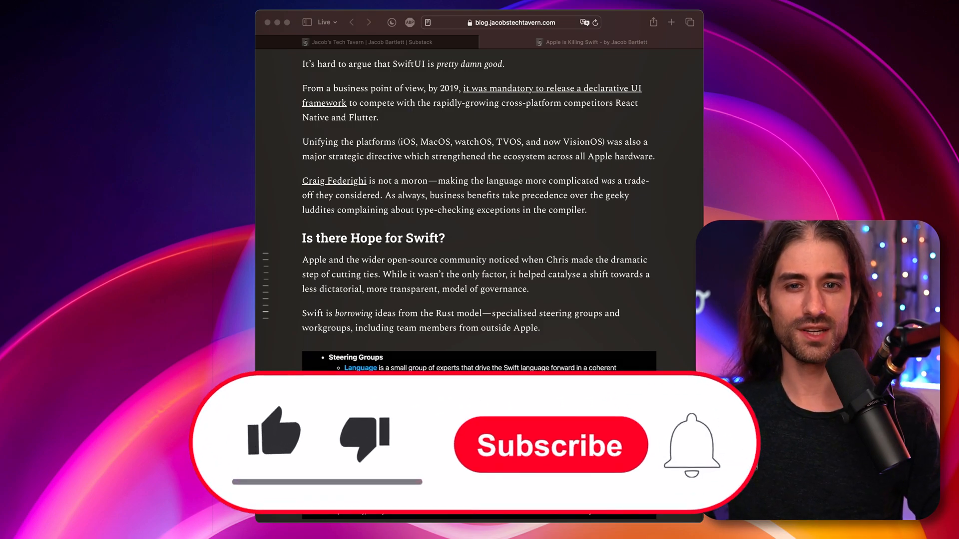
click(550, 445)
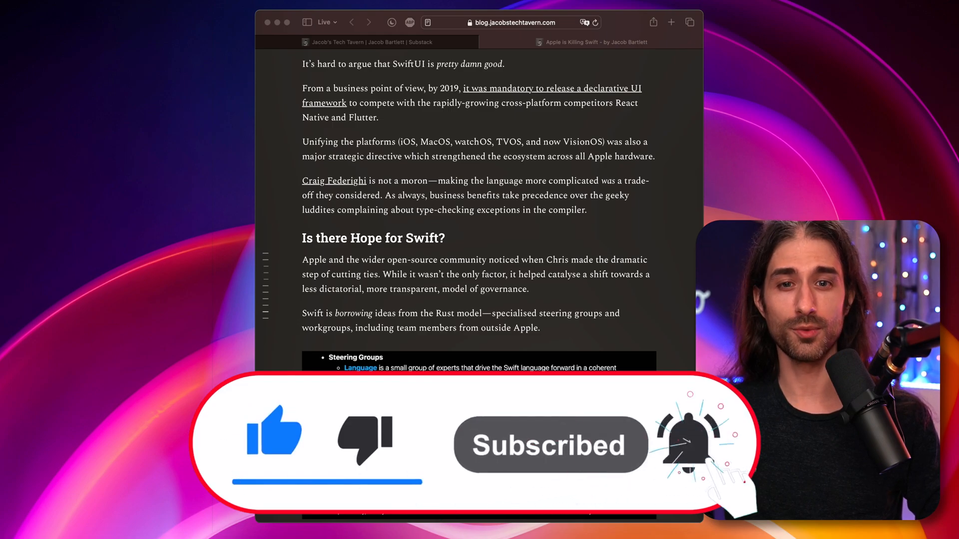